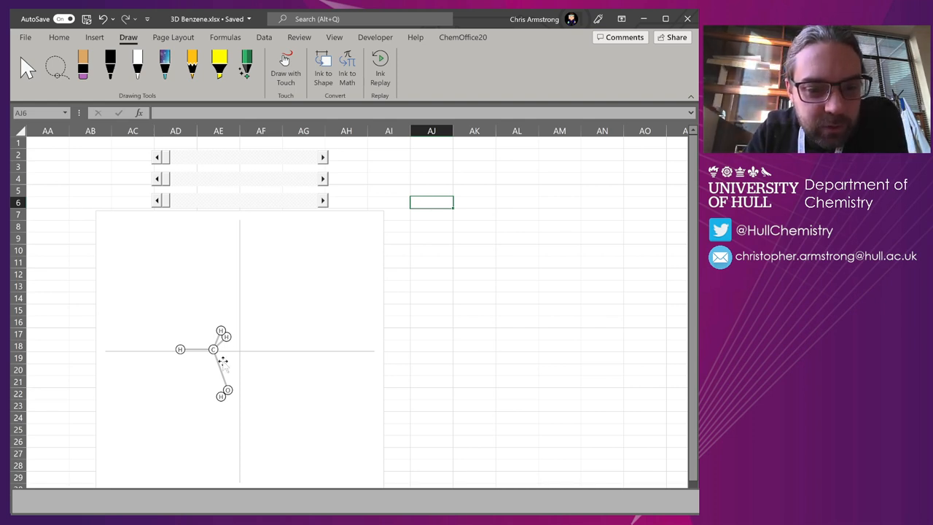
{"action": "mouse_move", "coordinate": [283, 183]}
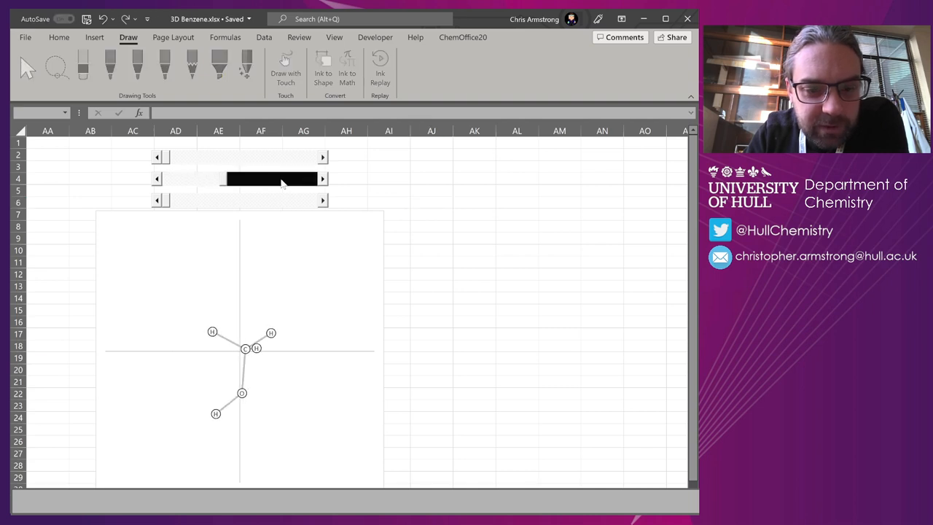
- Drag a scroll-bar slider leftward to rotate the molecule in the chart
{"action": "left_click_drag", "start_coordinate": [273, 179], "coordinate": [255, 179]}
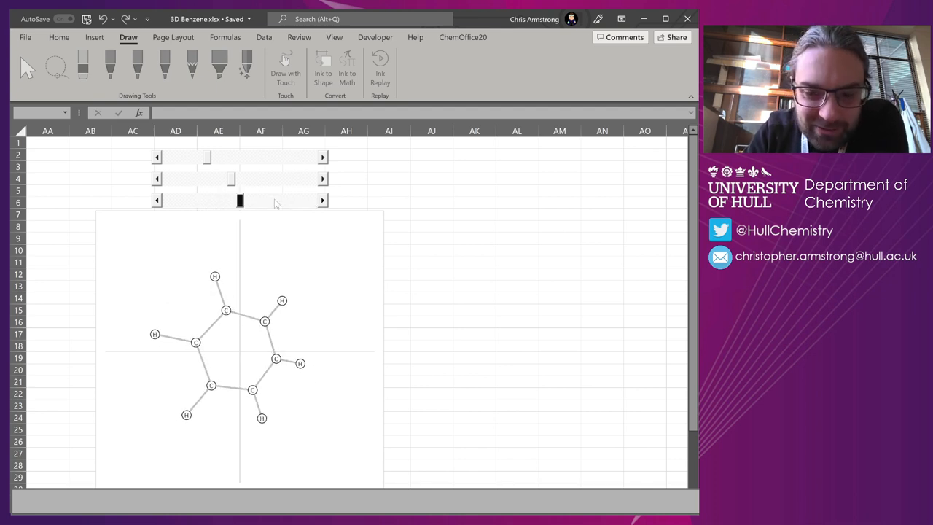
{"action": "mouse_move", "coordinate": [465, 416]}
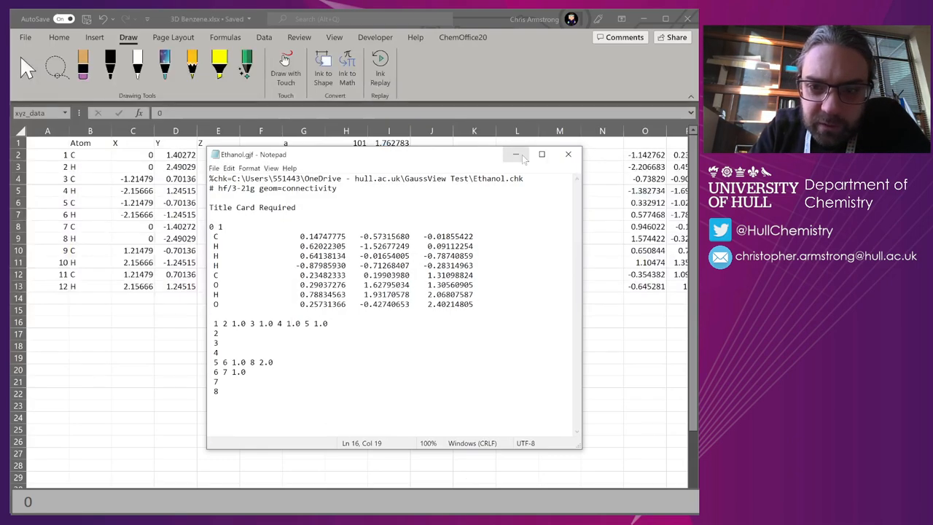
- Close Ethanol.gjf and inspect the radians, rotation-matrix and depth-scaled projection formulas
{"action": "left_click", "coordinate": [568, 154]}
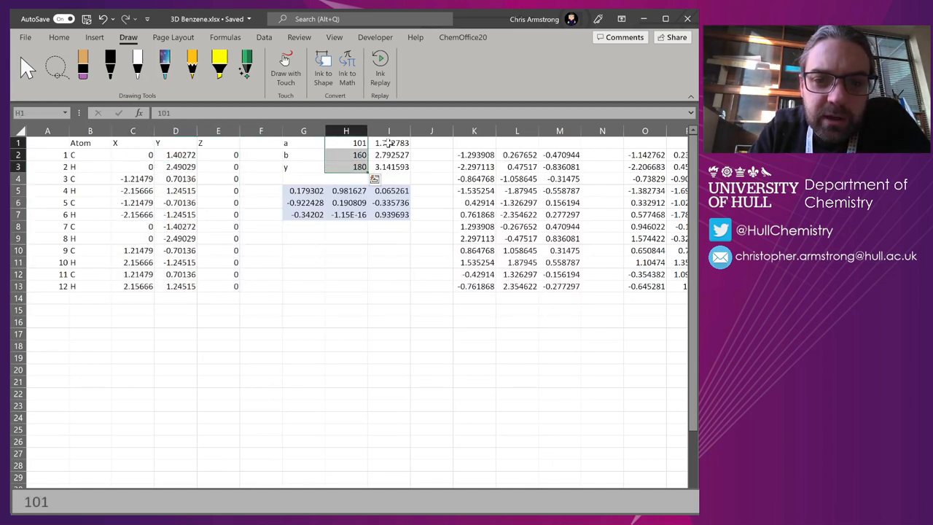
{"action": "left_click", "coordinate": [389, 142]}
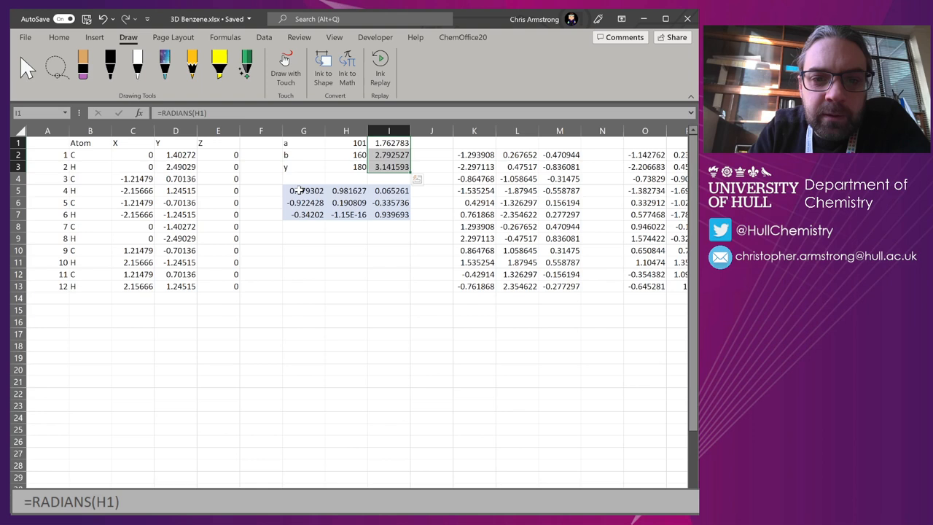
{"action": "left_click", "coordinate": [303, 190]}
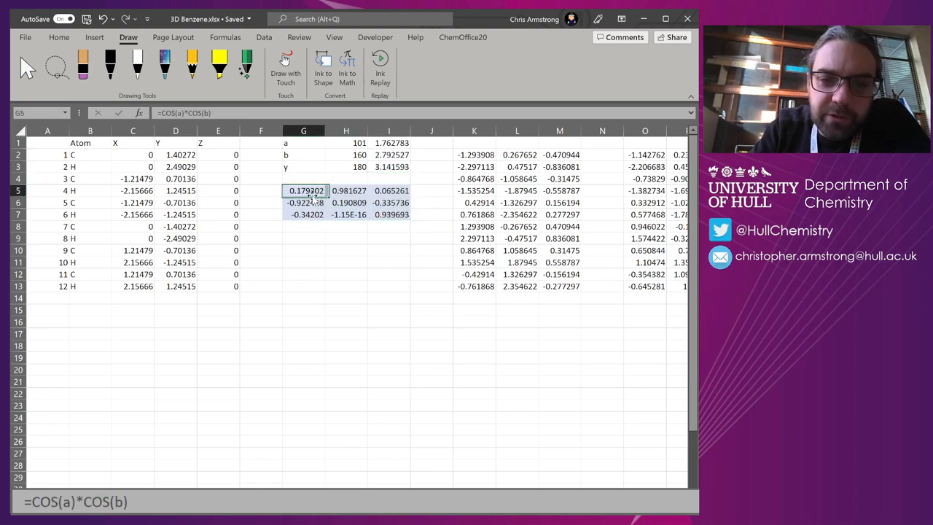
{"action": "left_click", "coordinate": [346, 203]}
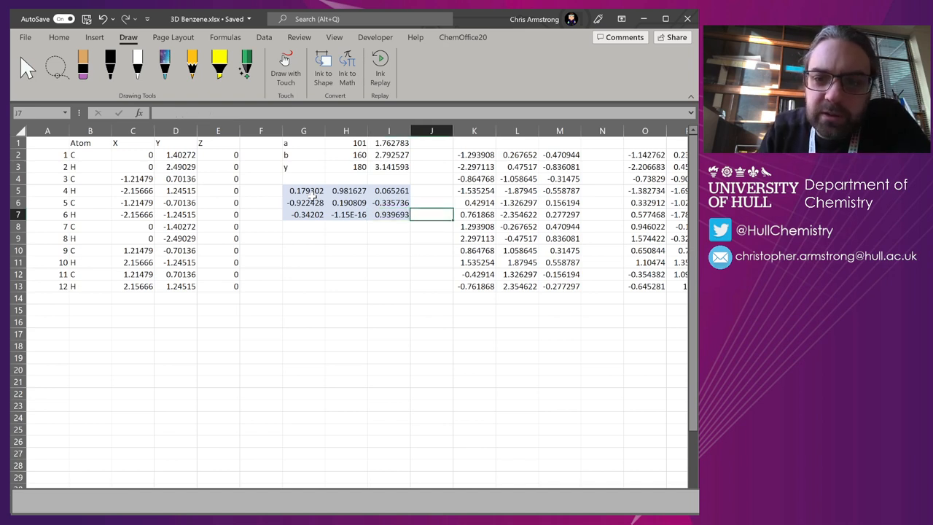
{"action": "left_click", "coordinate": [474, 155]}
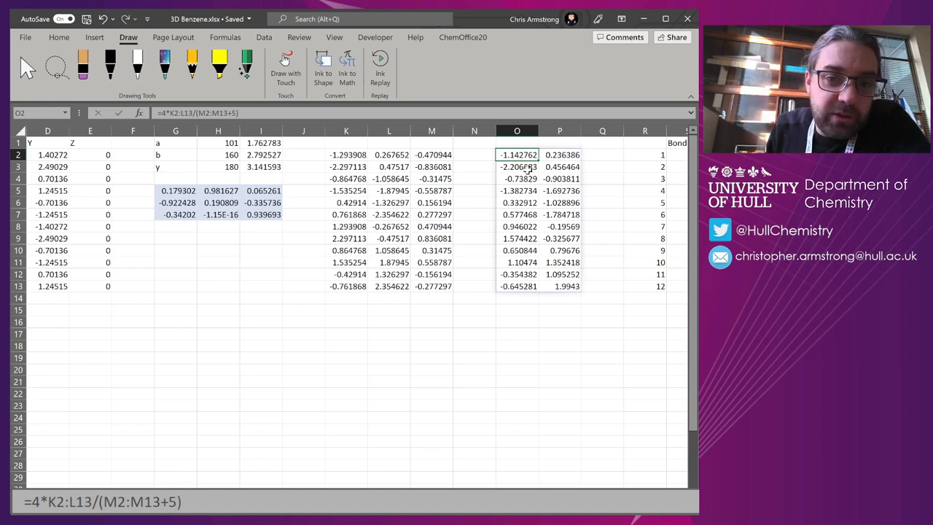
- Inspect the MMULT rotation formula in K2 and bring the Bonds table into view
{"action": "left_click", "coordinate": [346, 154]}
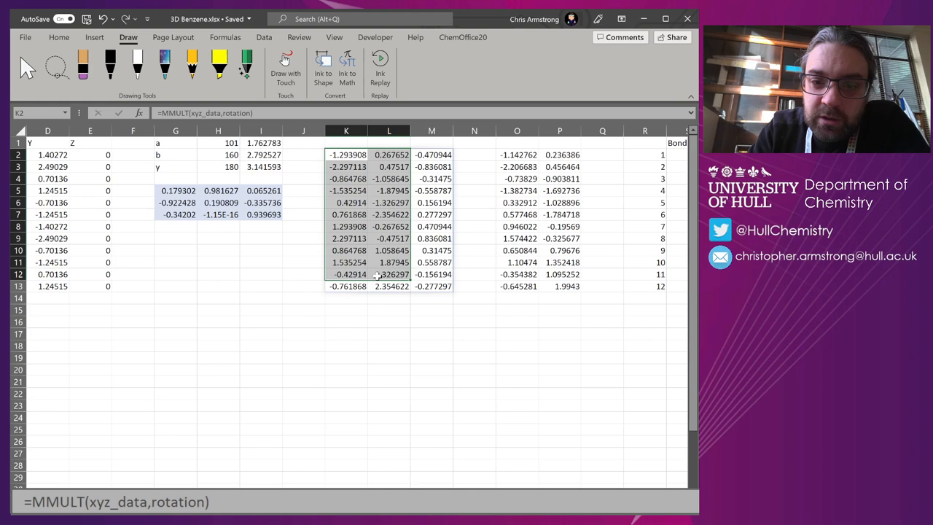
{"action": "left_click", "coordinate": [389, 310]}
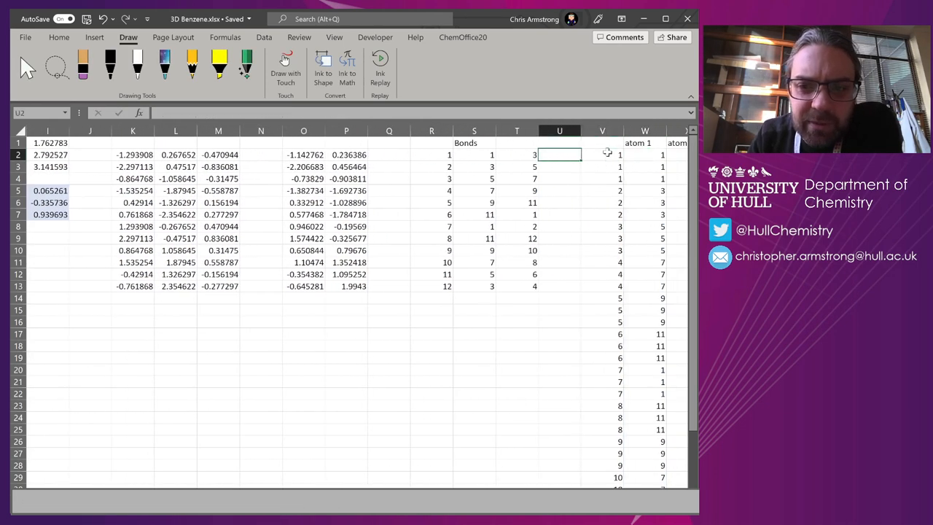
- Inspect bond 2's atom cells S3 and T3 and the INDEX formulas in Y3 and Z3
{"action": "left_click", "coordinate": [474, 155]}
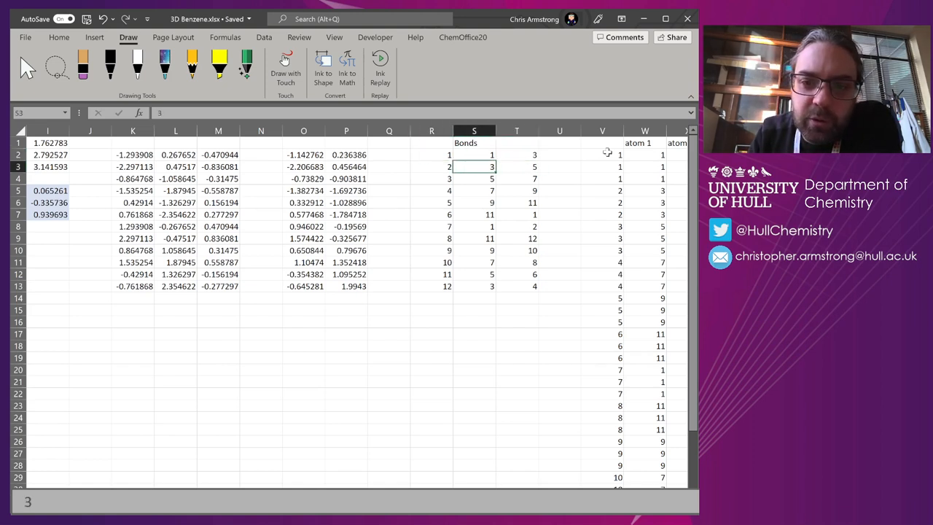
{"action": "left_click", "coordinate": [516, 166]}
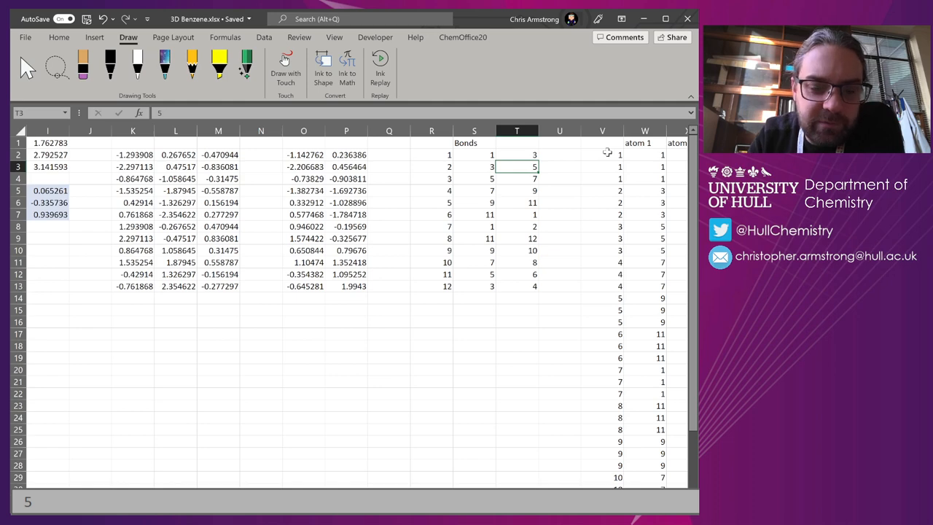
{"action": "scroll", "scroll_direction": "left", "scroll_amount": 3}
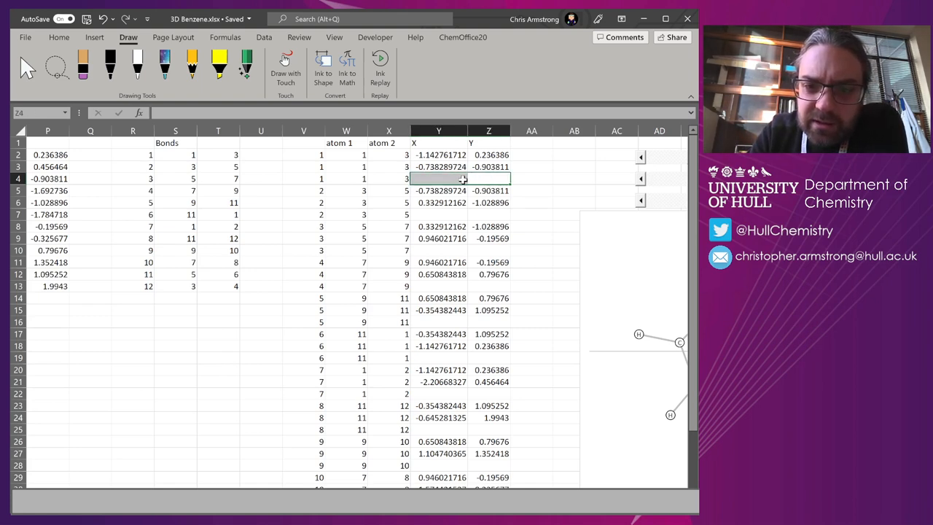
{"action": "left_click", "coordinate": [438, 166]}
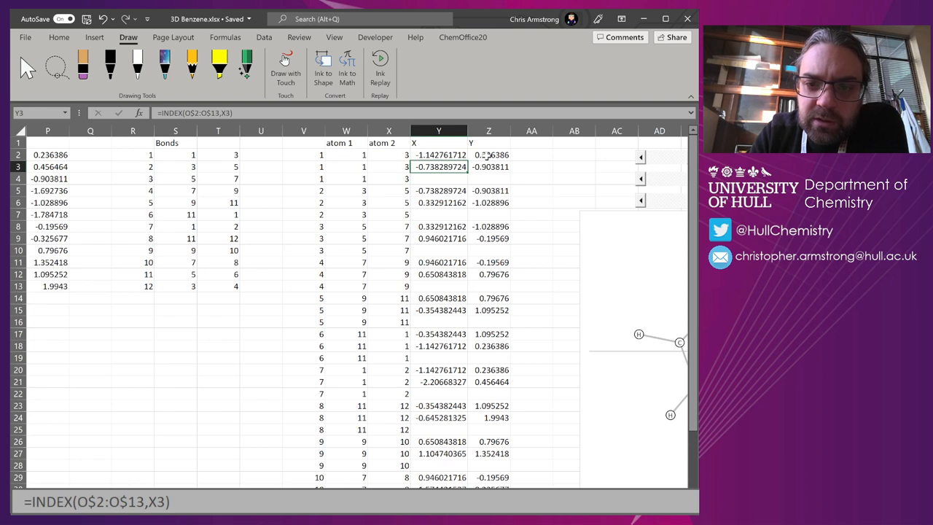
{"action": "left_click", "coordinate": [488, 179]}
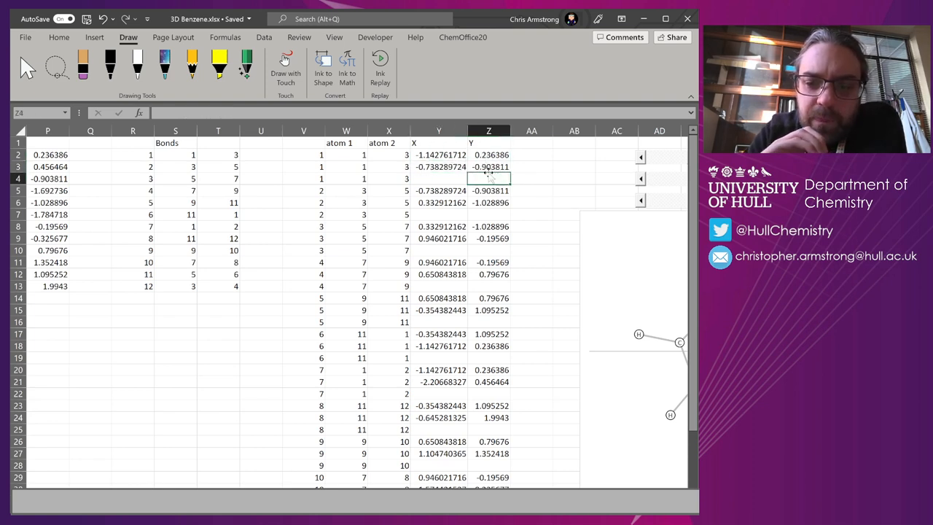
{"action": "left_click", "coordinate": [489, 154]}
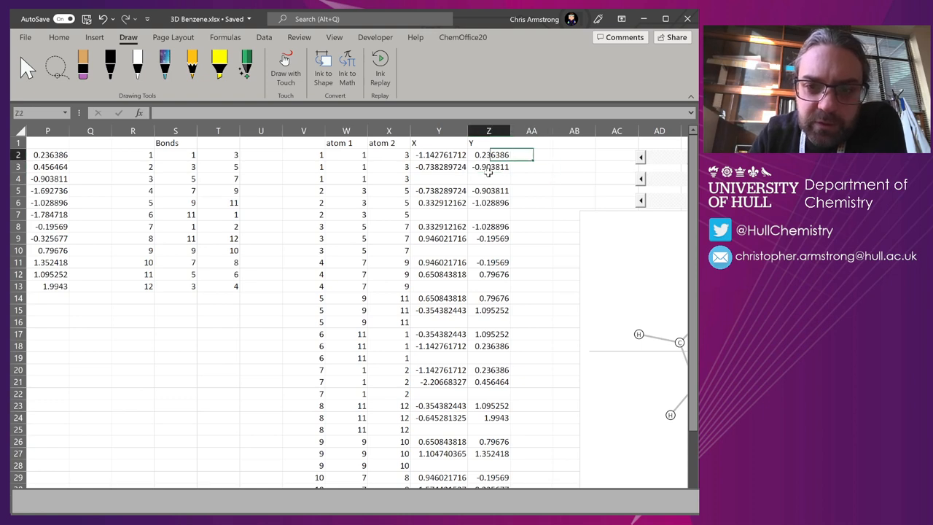
{"action": "left_click", "coordinate": [488, 166]}
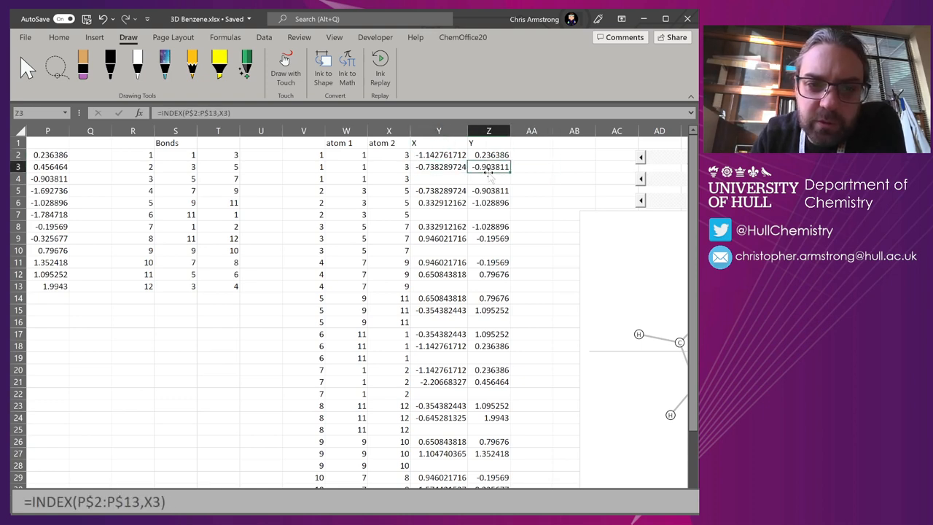
{"action": "left_click", "coordinate": [438, 155]}
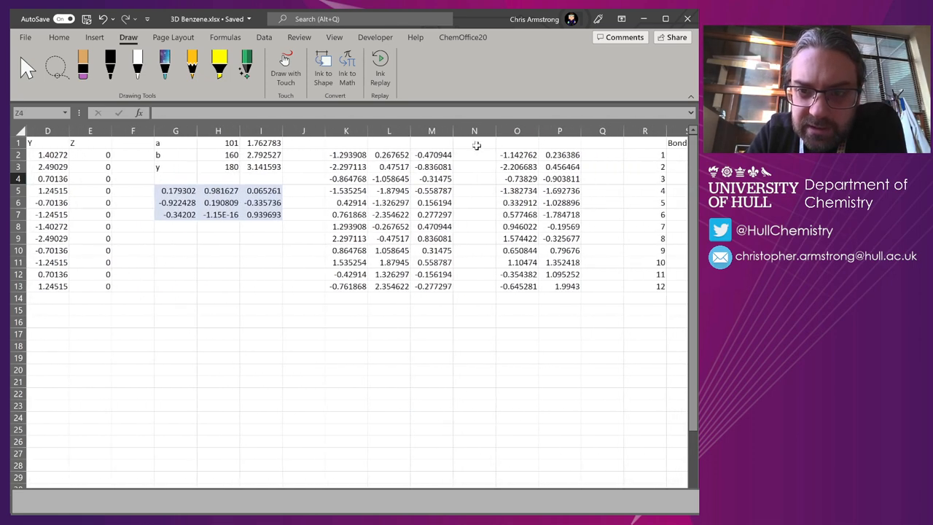
- Drag the middle slider rightward to tilt the benzene ring nearly edge-on
{"action": "left_click", "coordinate": [517, 155]}
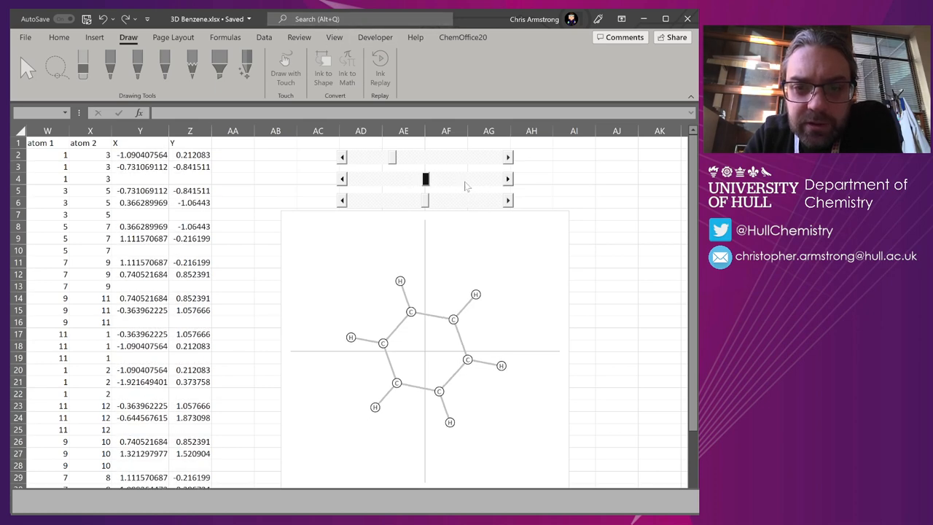
{"action": "left_click_drag", "start_coordinate": [426, 179], "coordinate": [458, 179]}
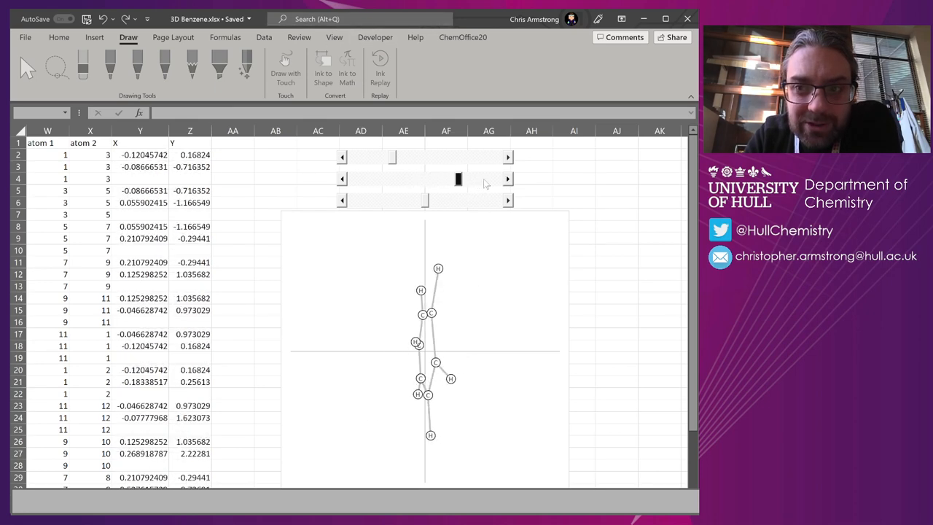
{"action": "left_click_drag", "start_coordinate": [458, 179], "coordinate": [475, 179]}
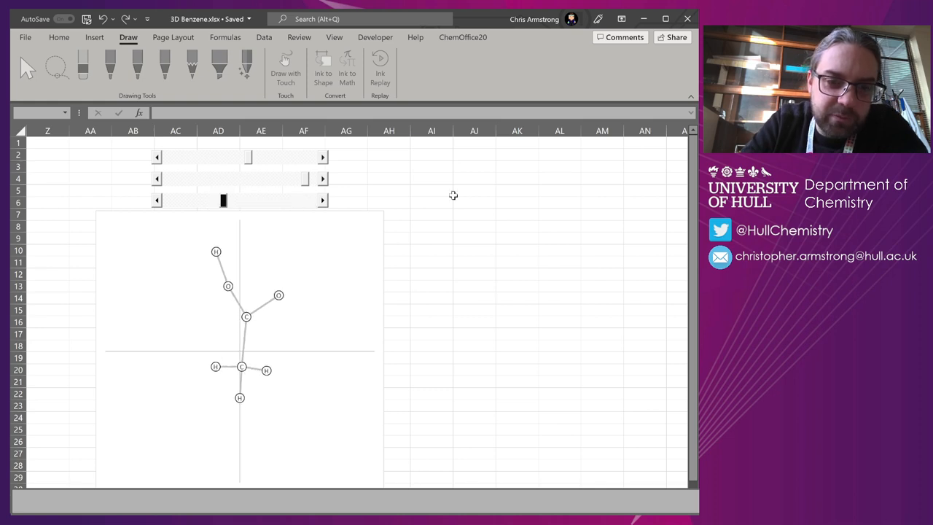
- Click an empty cell, leaving the oxygen-containing molecule at its new rotation
{"action": "left_click", "coordinate": [431, 190]}
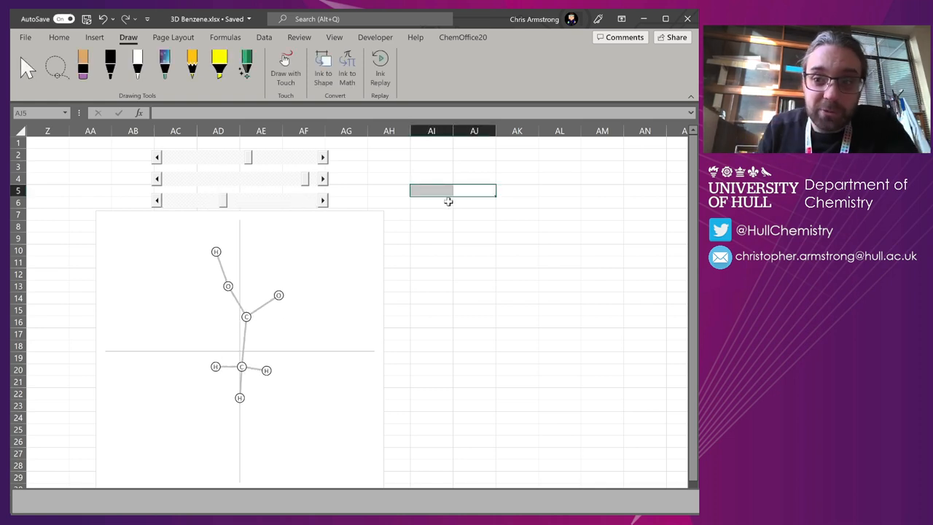